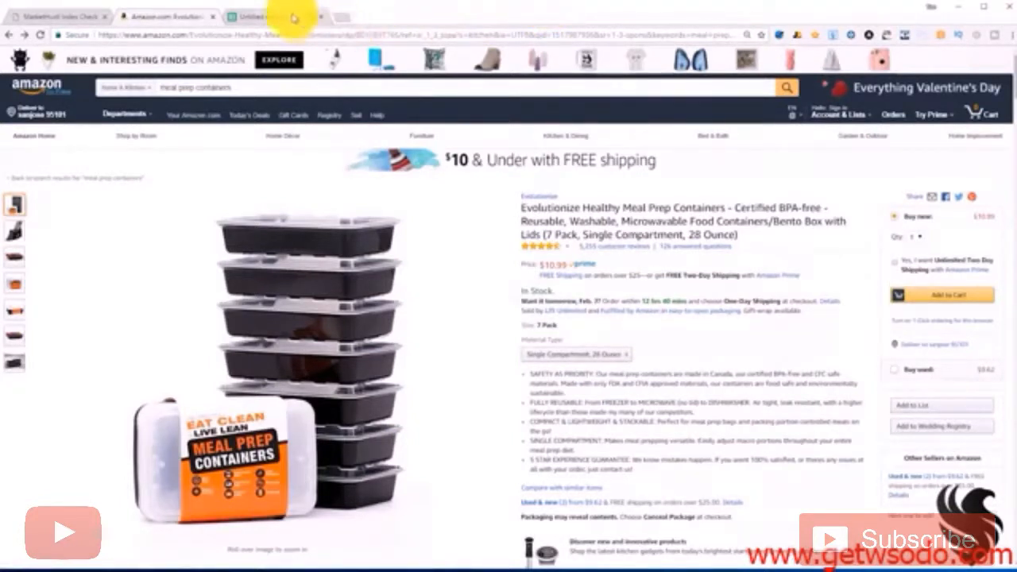
- Review the keyword spreadsheet and product page before searching 'meal prep containers B0128YT765'
click(274, 16)
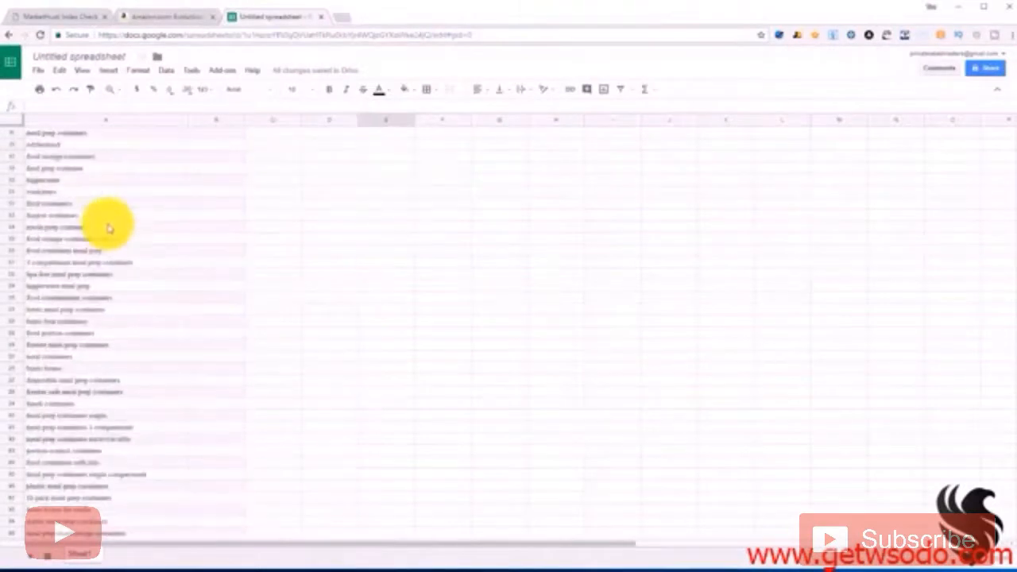
scroll(down, 3)
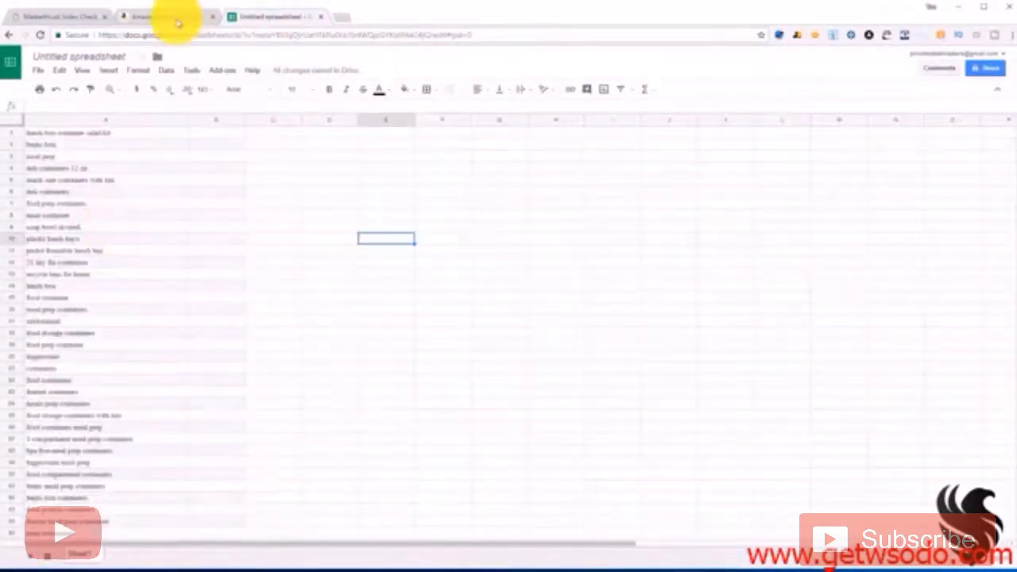
click(165, 16)
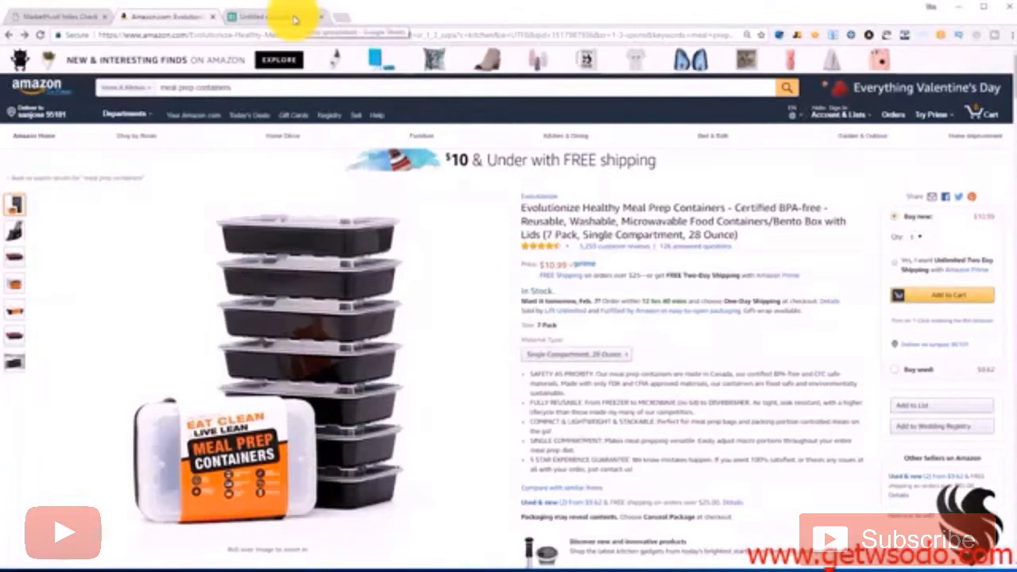
click(274, 16)
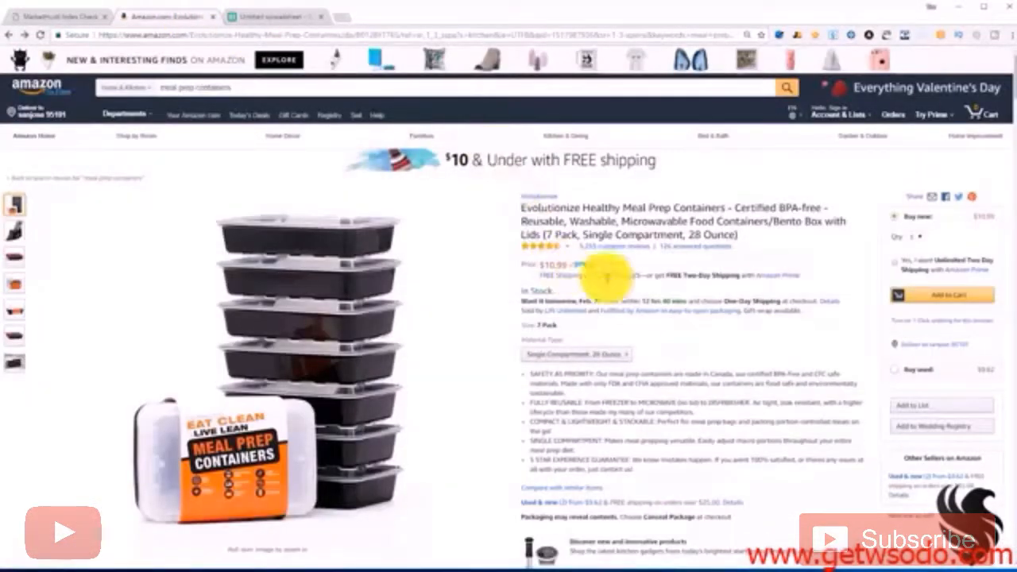
mouse_move(702, 336)
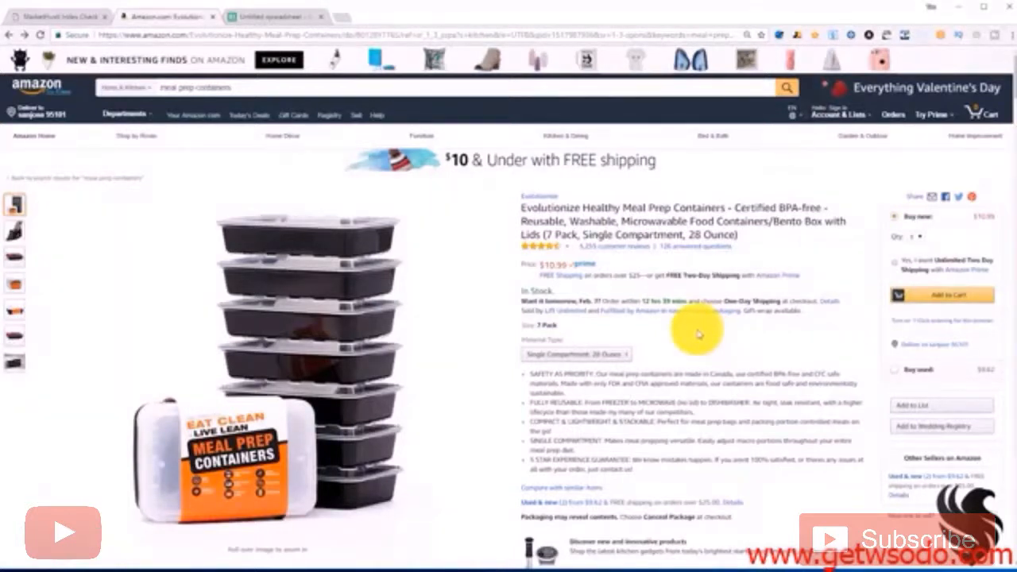
scroll(down, 3)
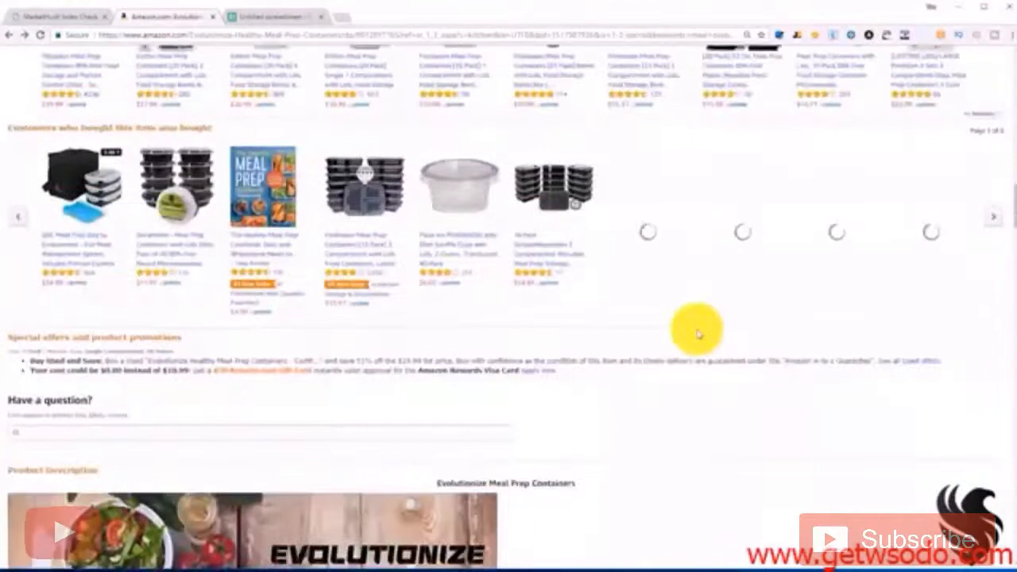
scroll(up, 3)
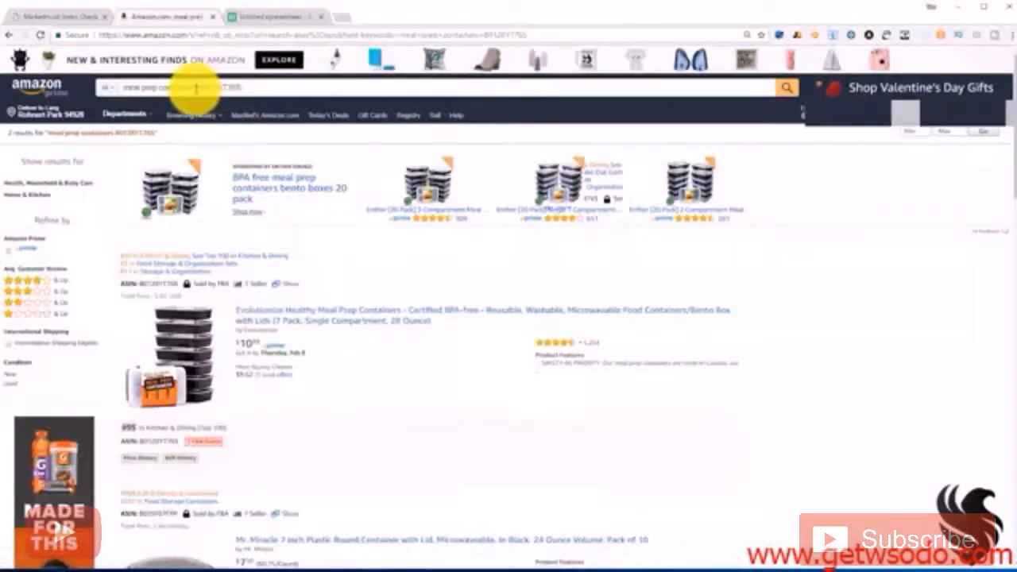
- Take 'basket ball B0128YT765' from the spreadsheet, note 0 Amazon results, and reach MarketHustl Index Check
click(274, 16)
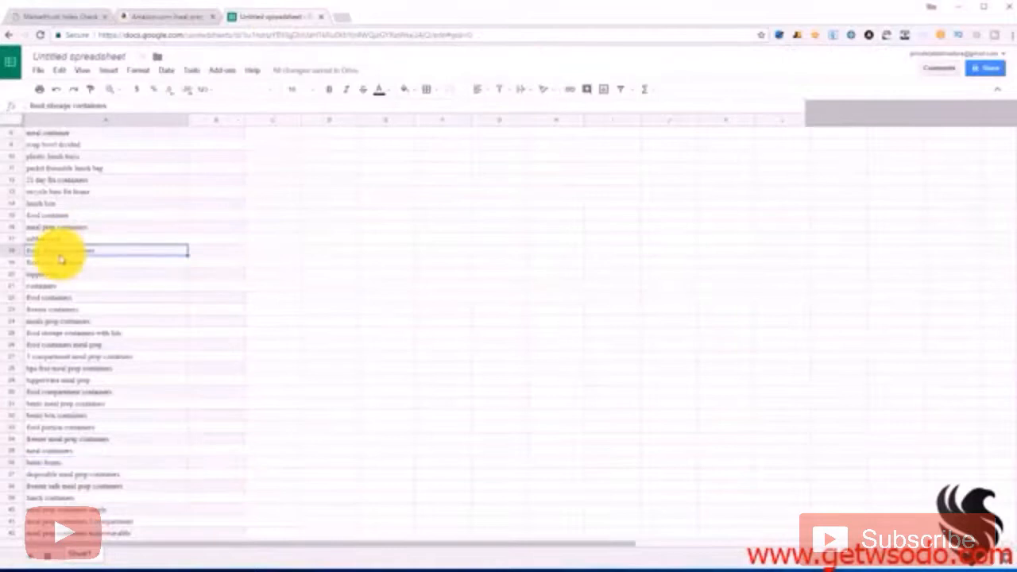
click(167, 15)
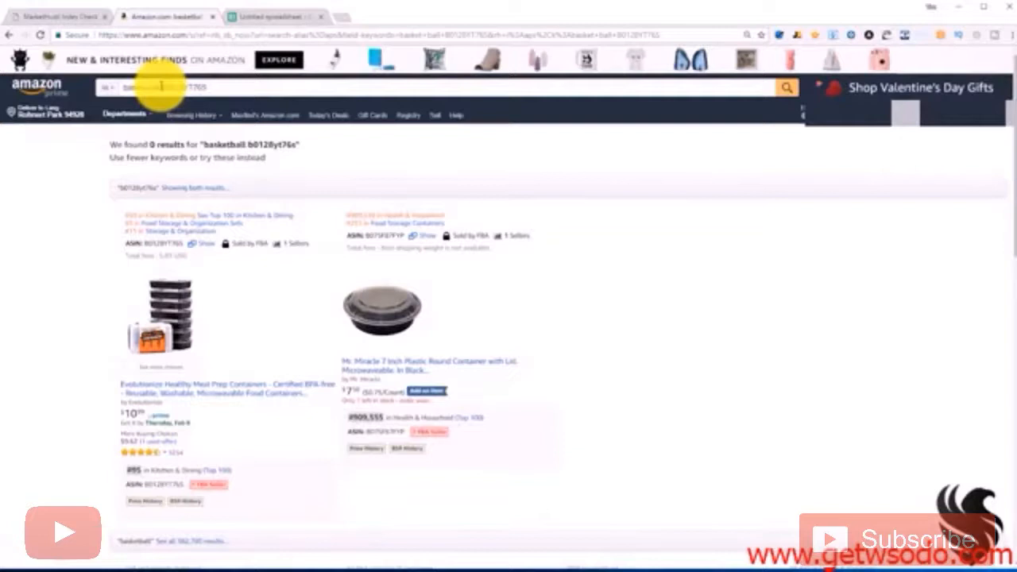
mouse_move(239, 226)
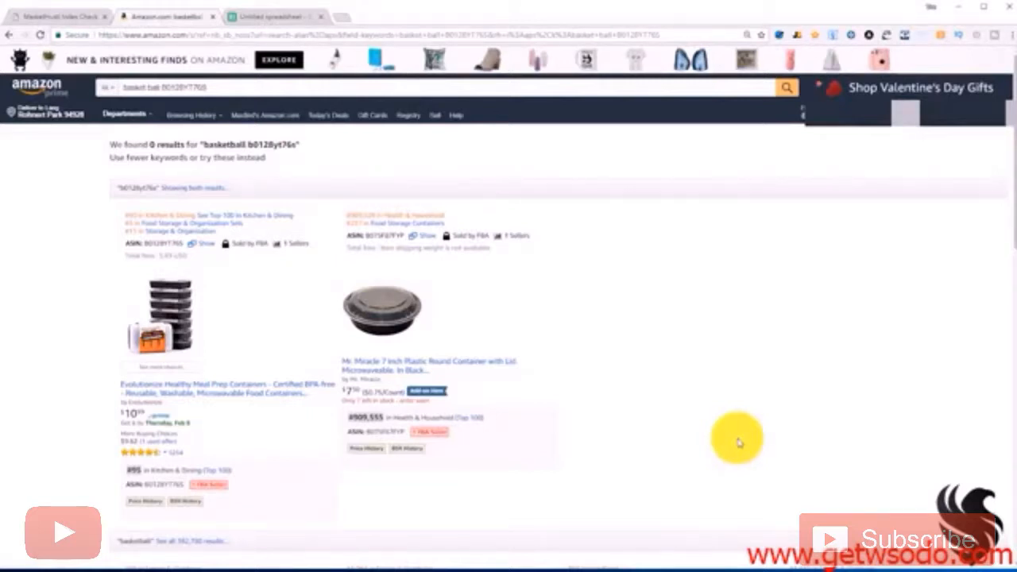
mouse_move(397, 23)
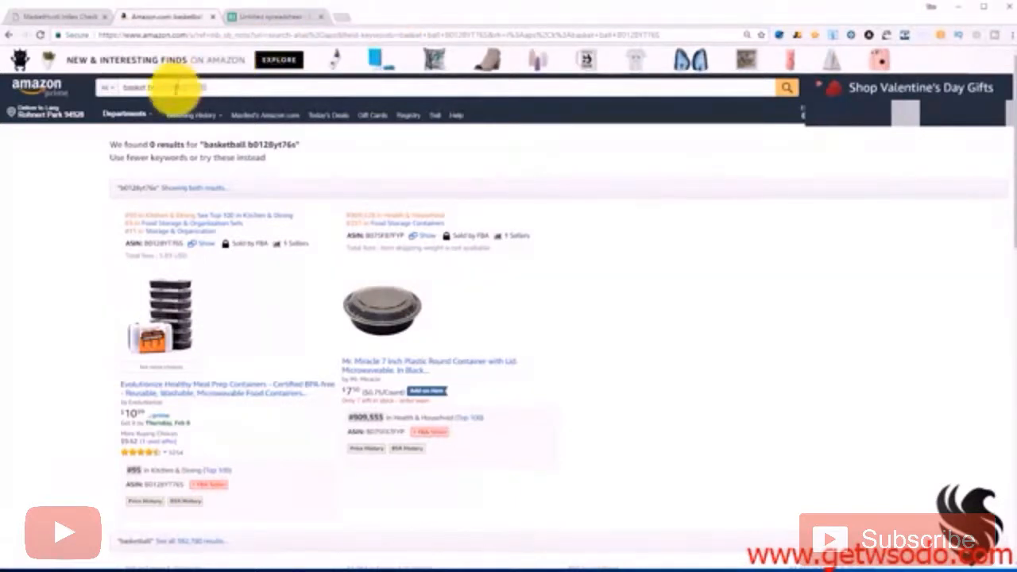
click(56, 16)
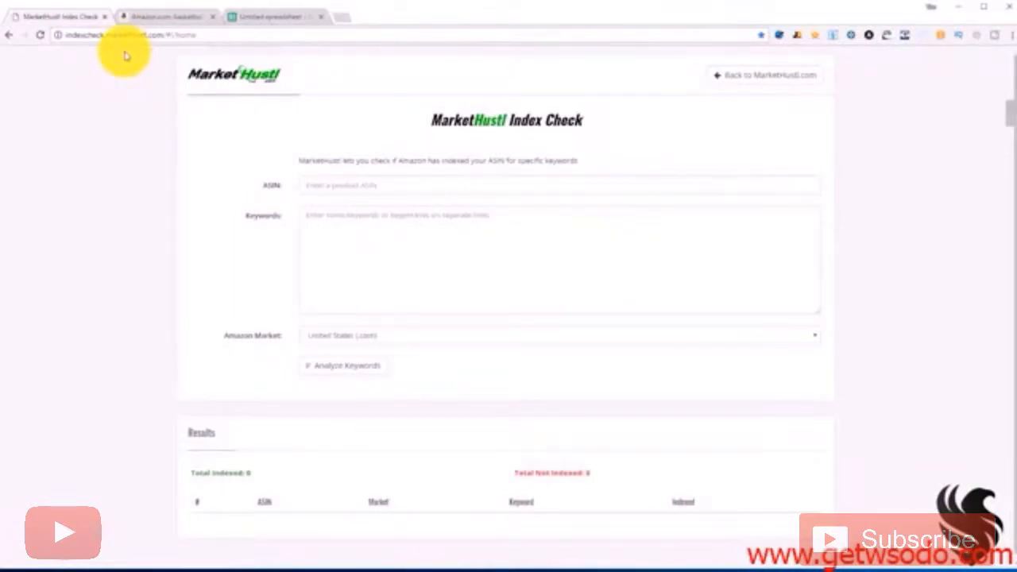
mouse_move(306, 176)
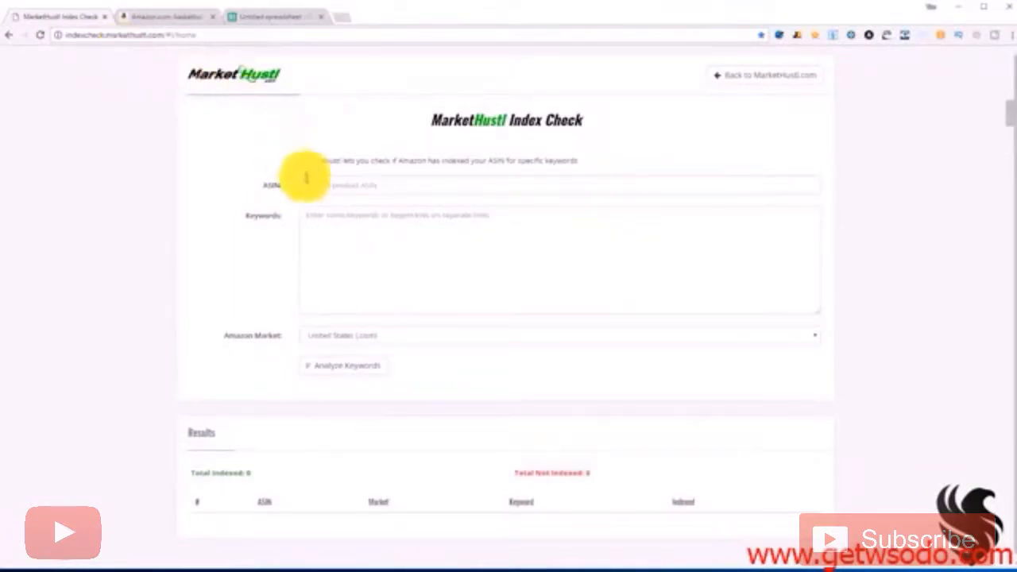
- Enter ASIN B0128YT765, paste the spreadsheet's column A keywords, and run Analyze Keywords
click(557, 185)
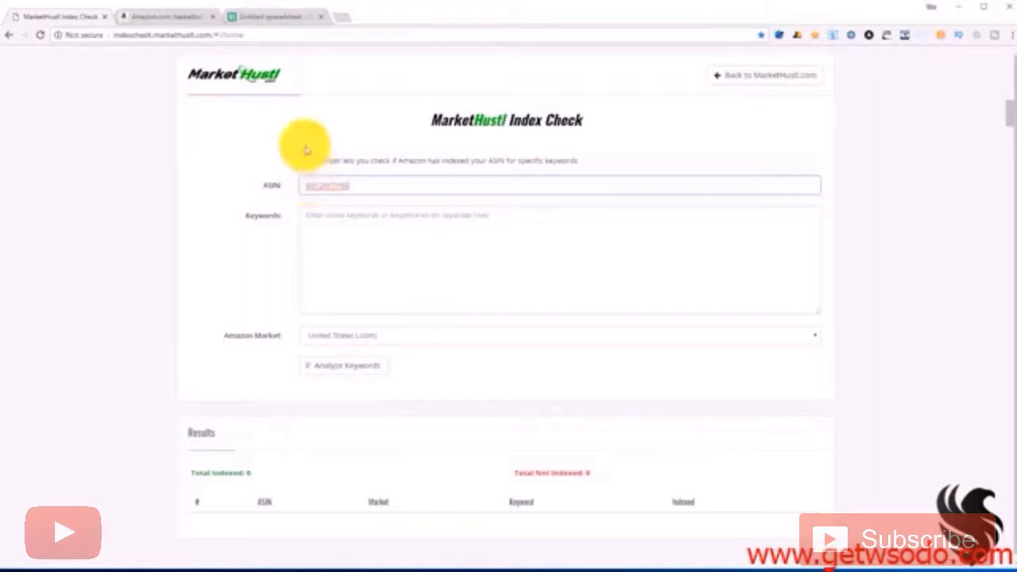
click(274, 16)
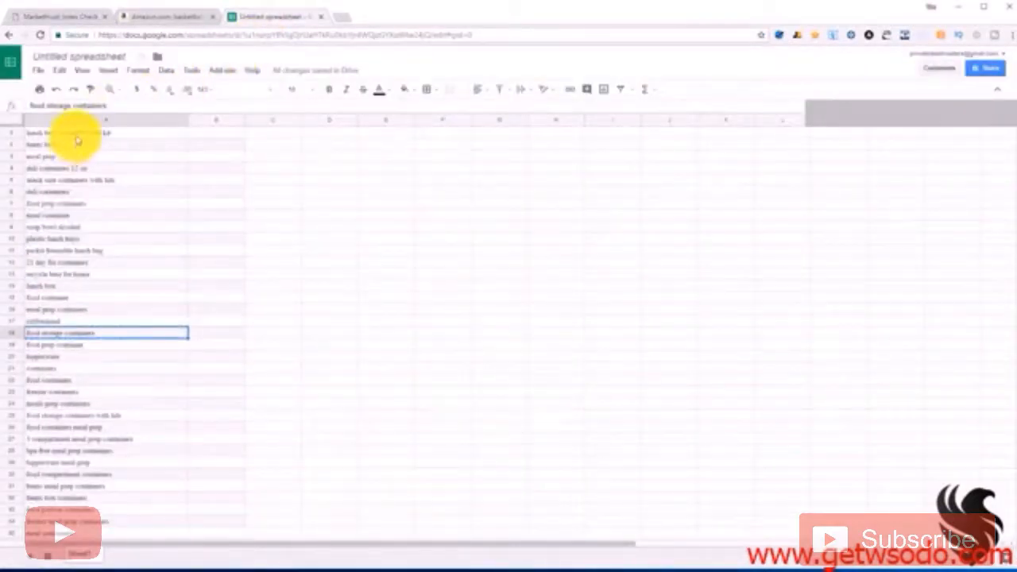
scroll(down, 3)
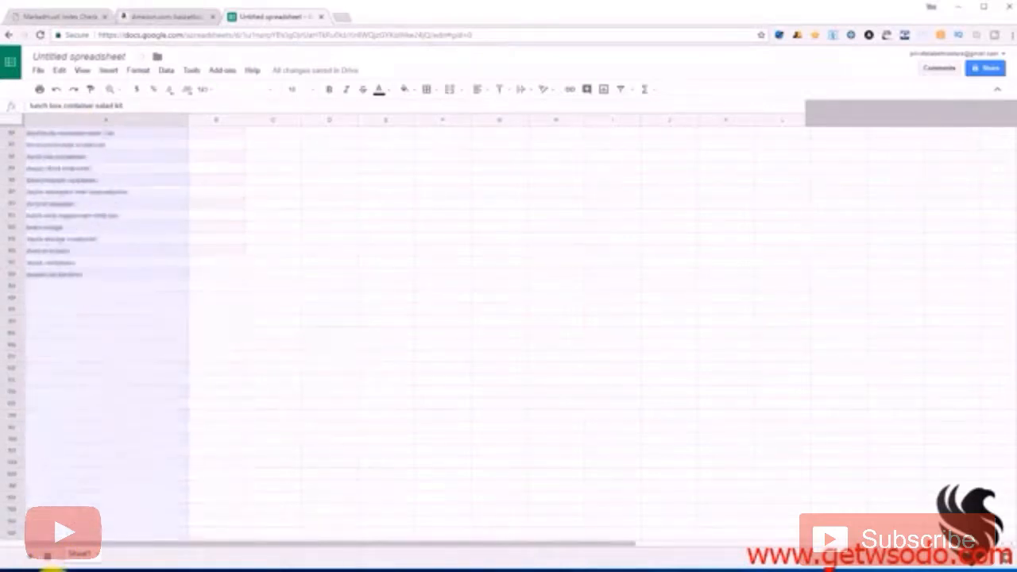
click(59, 16)
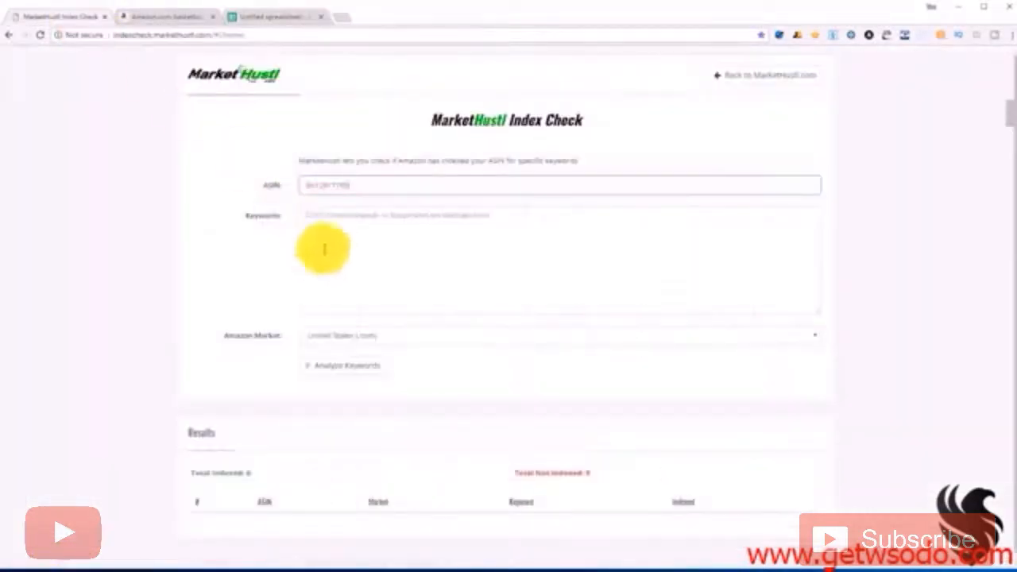
click(560, 214)
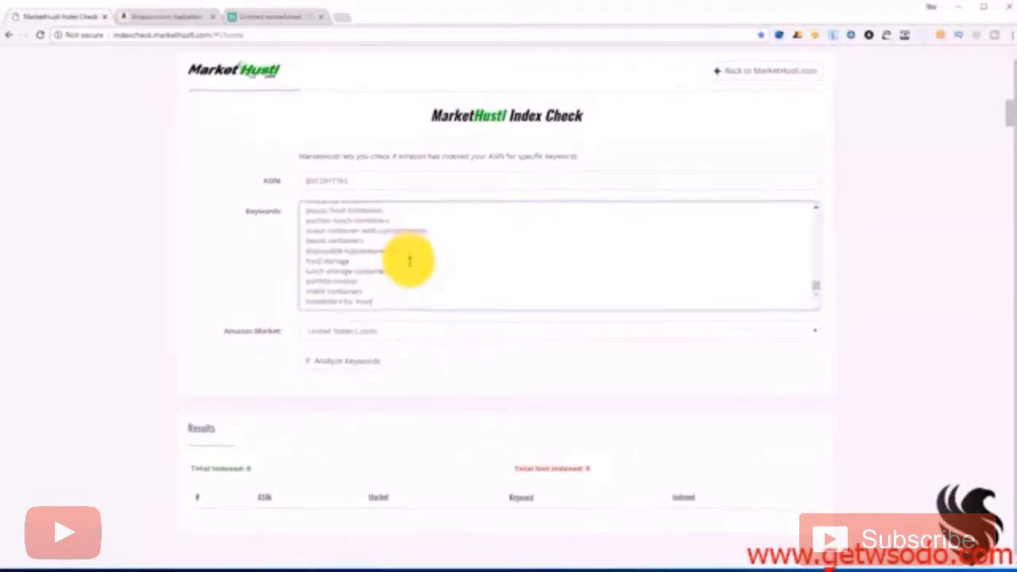
click(347, 361)
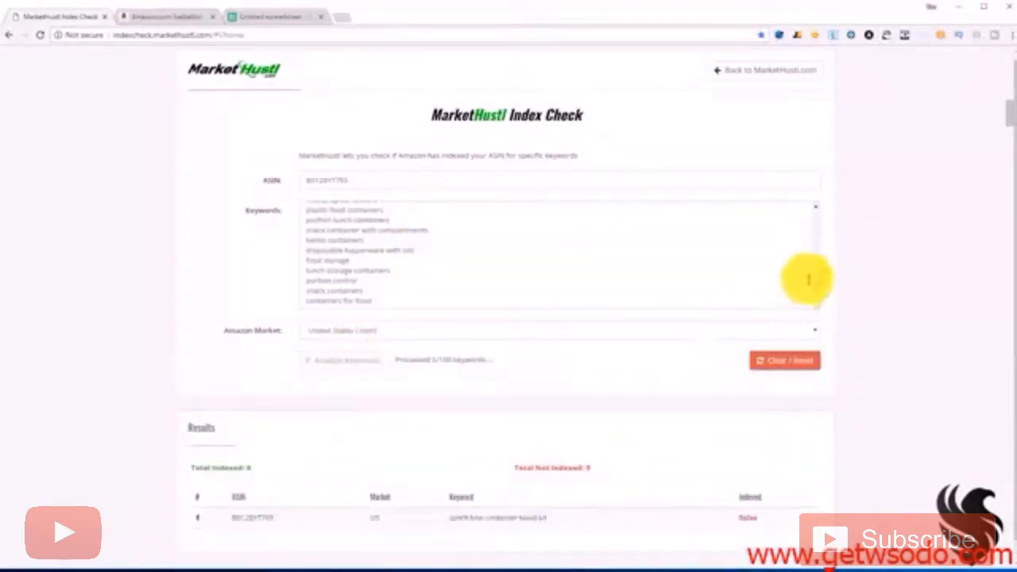
- Scroll the Results table as 27 keywords get true/false indexed status, then return to Amazon
scroll(down, 3)
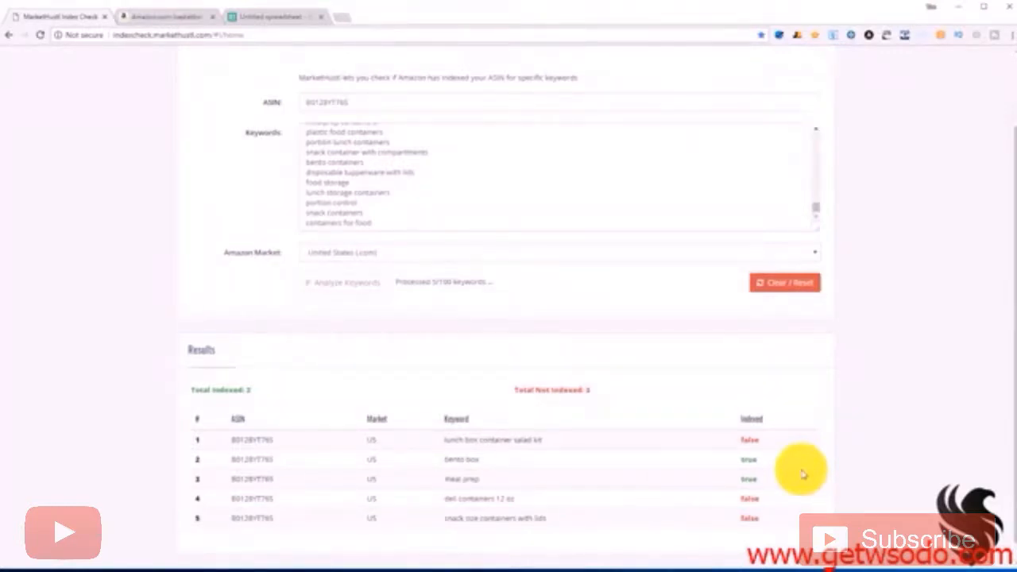
mouse_move(438, 520)
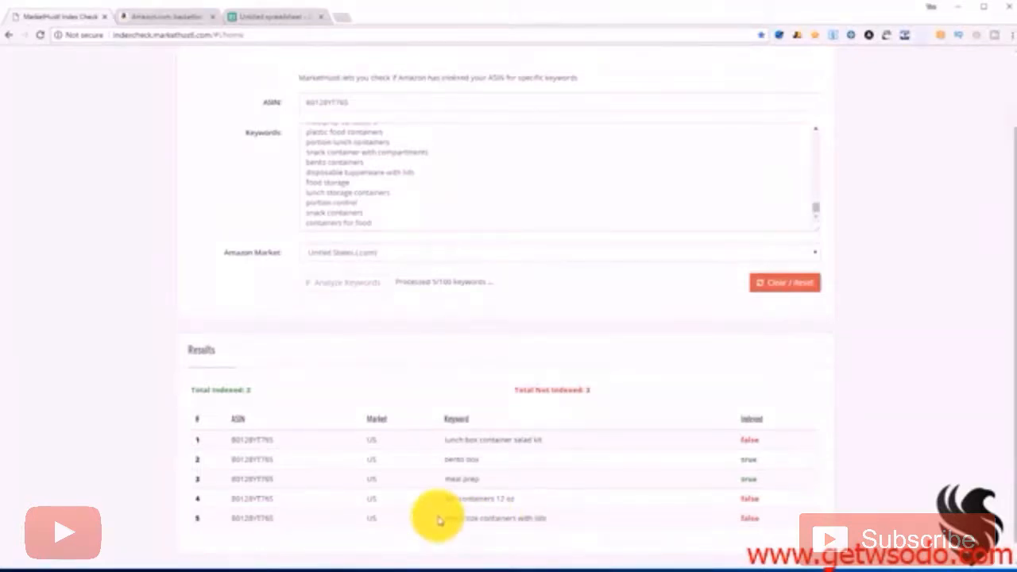
mouse_move(628, 524)
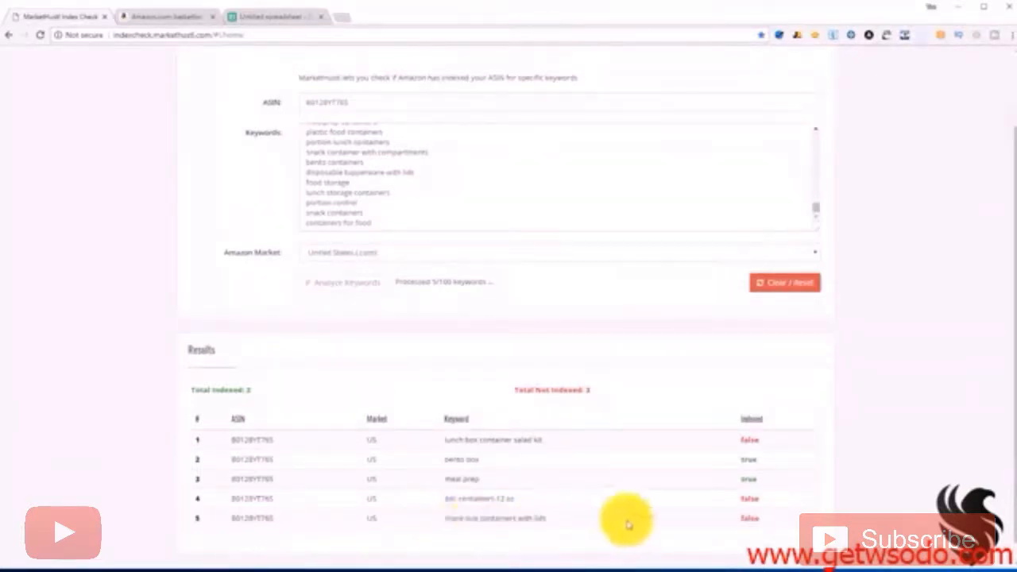
mouse_move(751, 517)
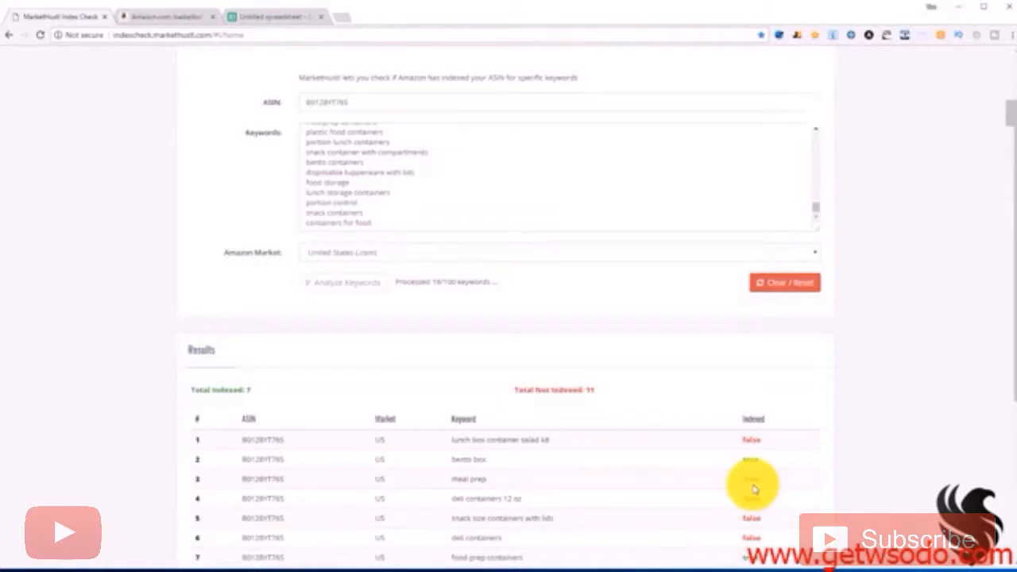
scroll(down, 3)
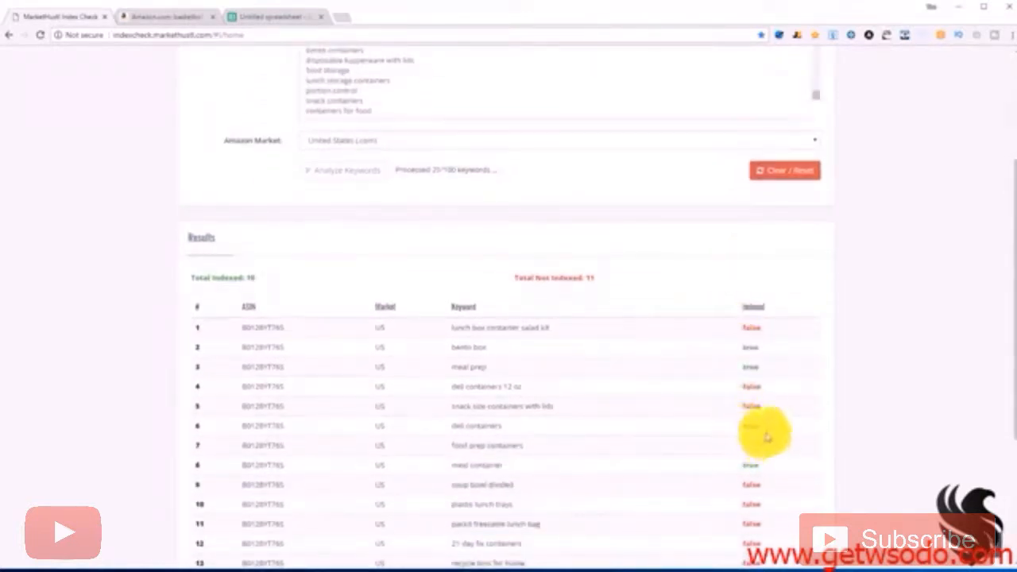
scroll(down, 3)
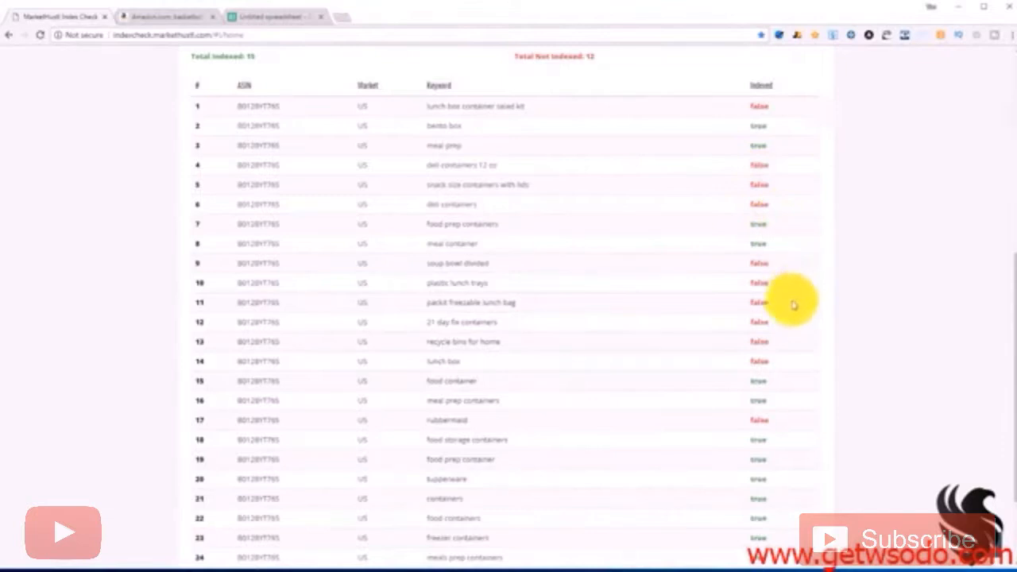
scroll(down, 3)
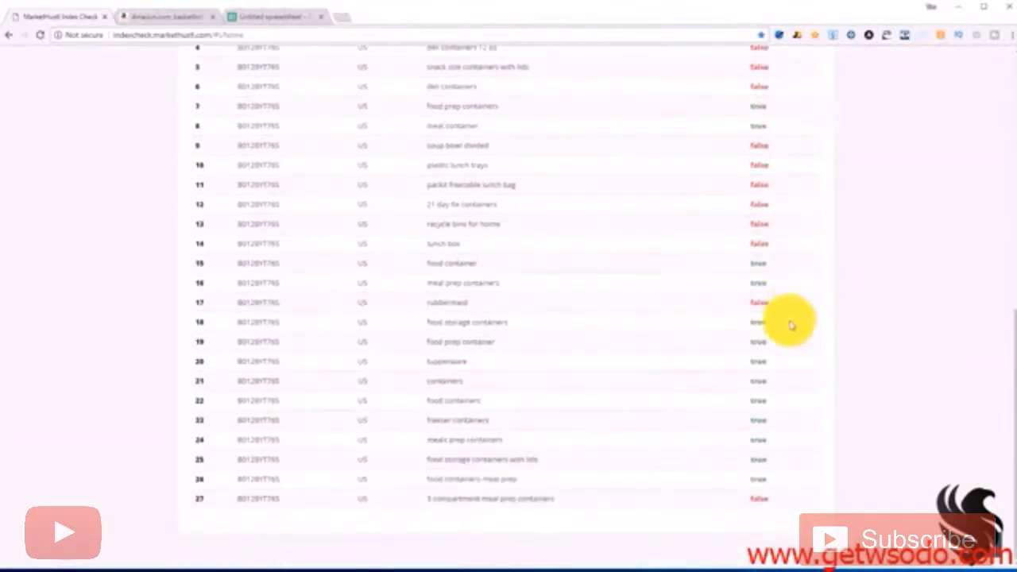
click(159, 16)
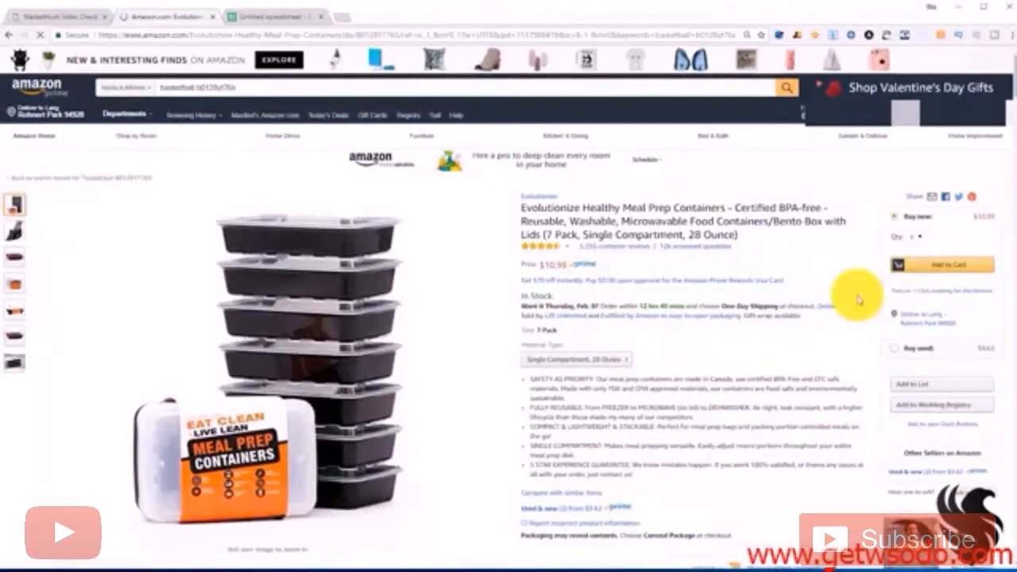
mouse_move(834, 318)
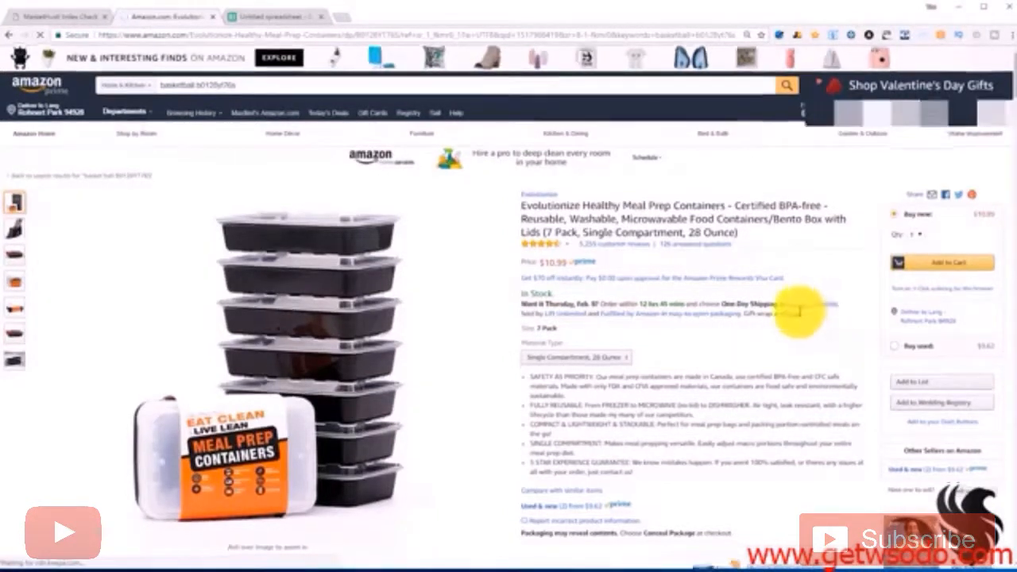
- Scroll while the Evolutionize listing shows and results grow past 27 keywords
scroll(down, 3)
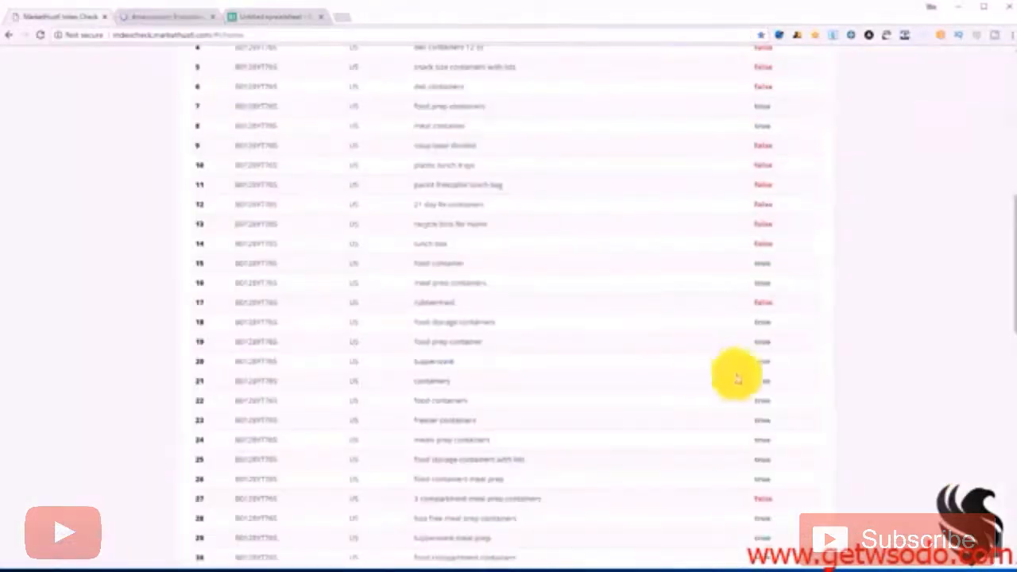
mouse_move(823, 354)
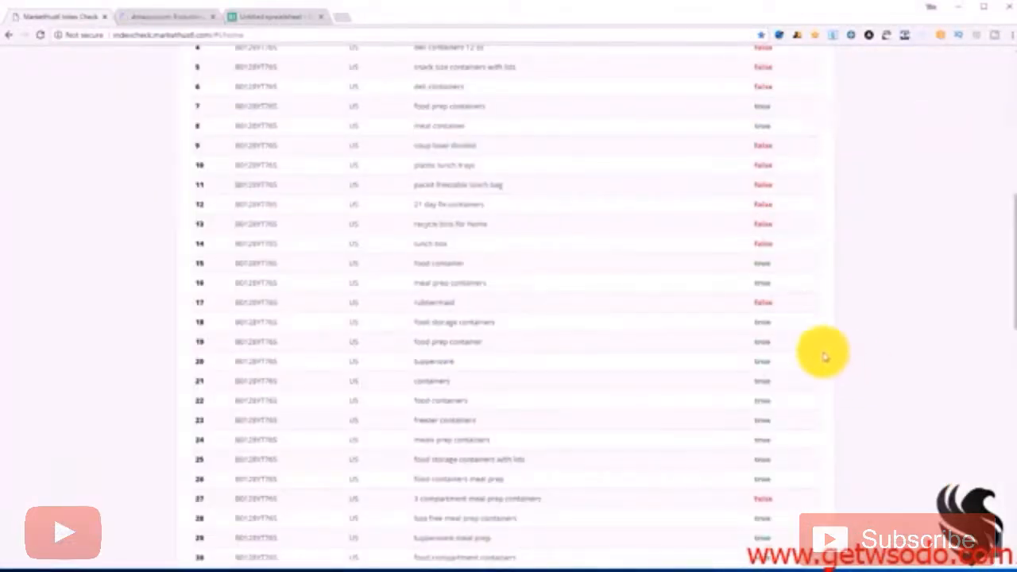
- Scroll through the 75+ indexed results, then back up to the indexed/not-indexed totals
scroll(down, 3)
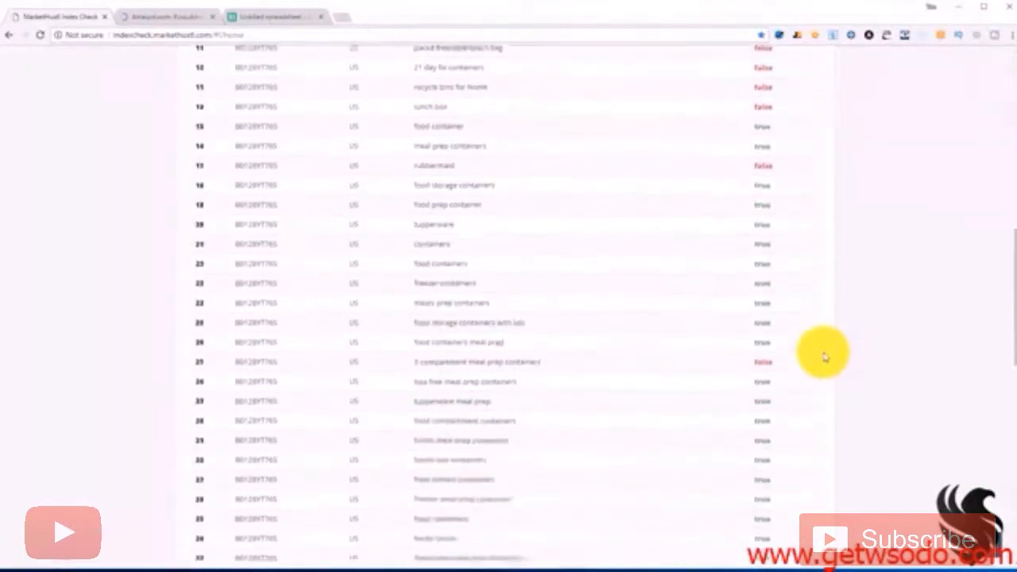
scroll(down, 3)
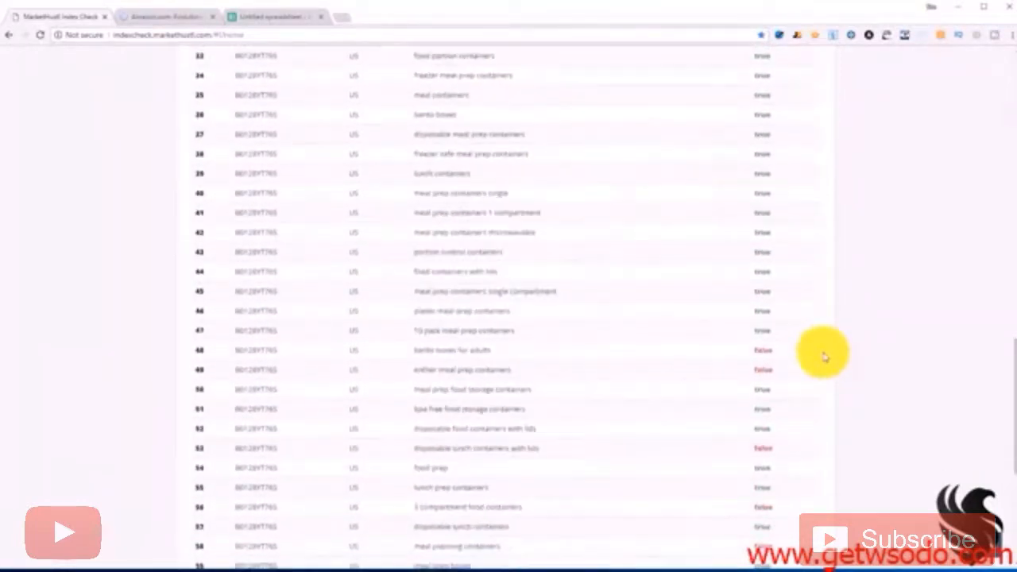
mouse_move(787, 349)
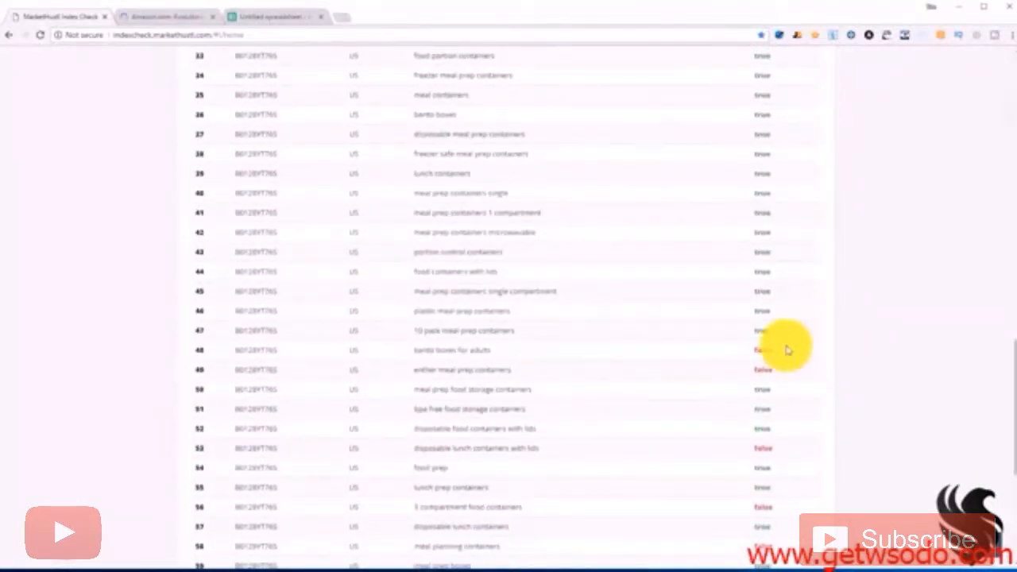
scroll(down, 3)
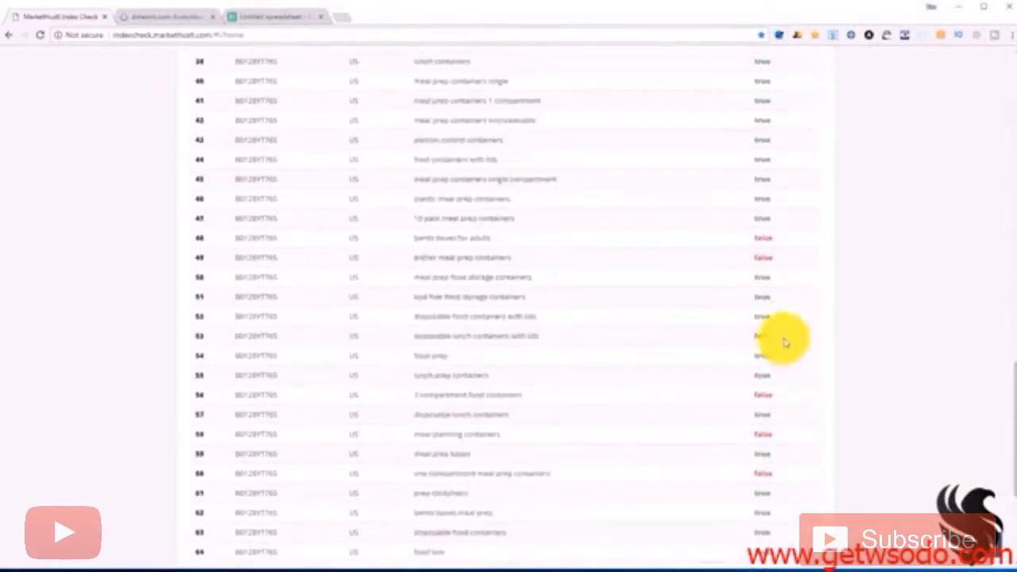
scroll(down, 3)
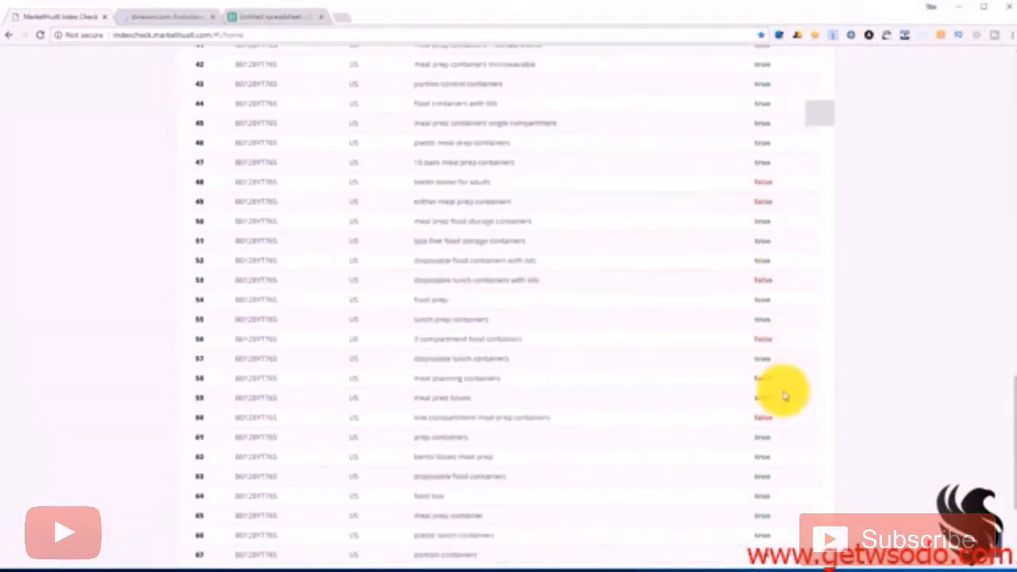
mouse_move(782, 381)
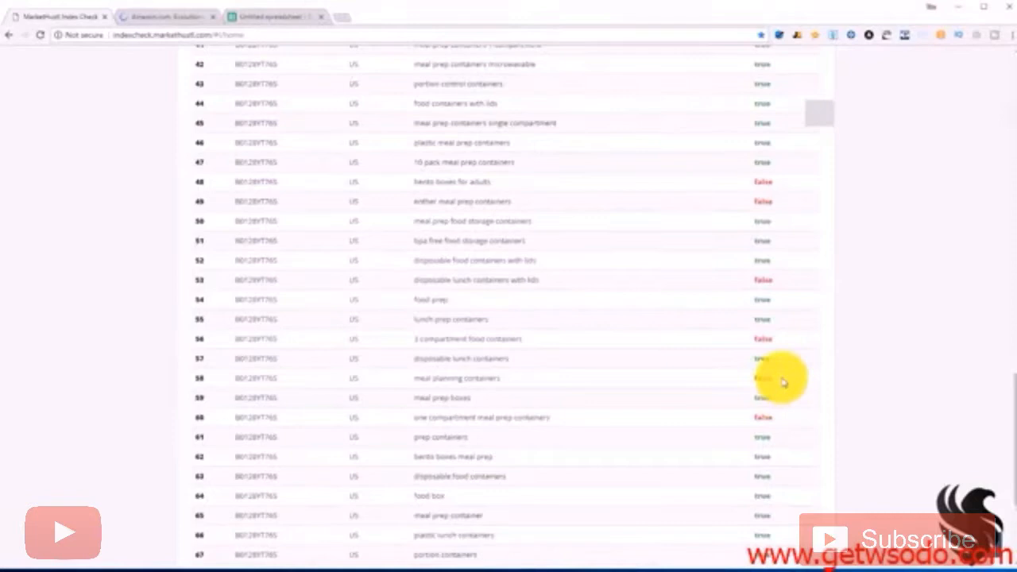
scroll(down, 3)
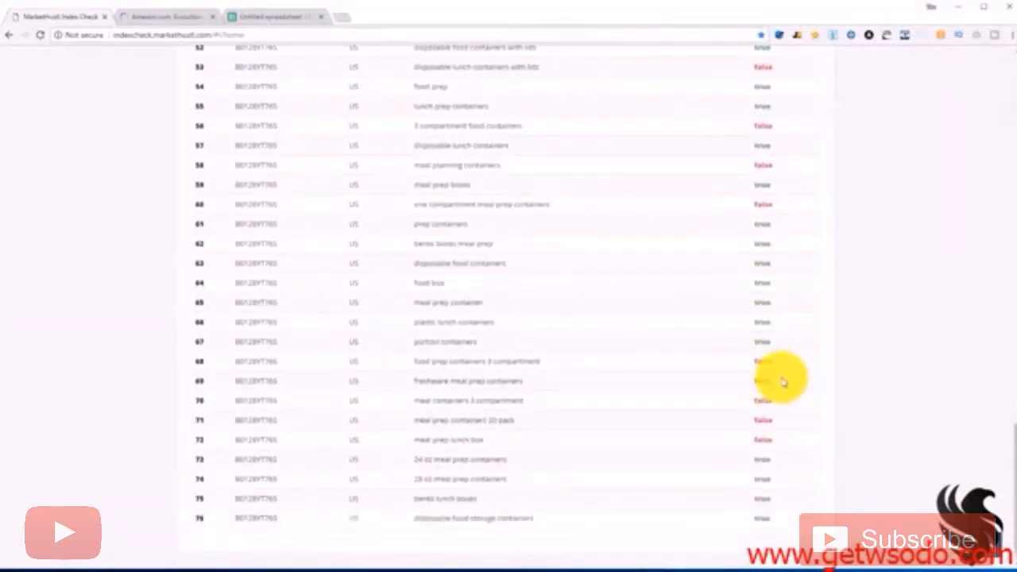
scroll(up, 3)
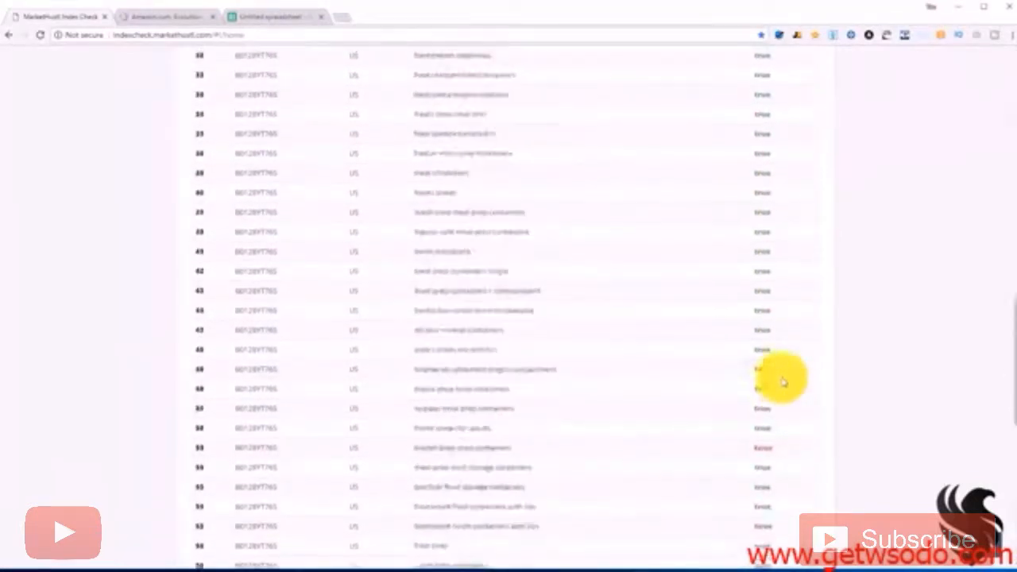
scroll(up, 3)
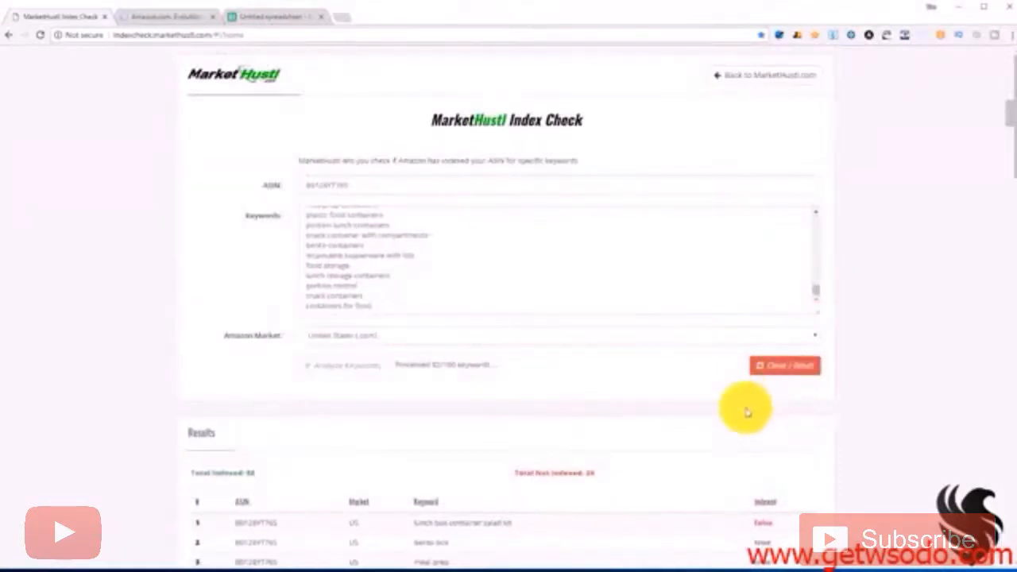
mouse_move(862, 285)
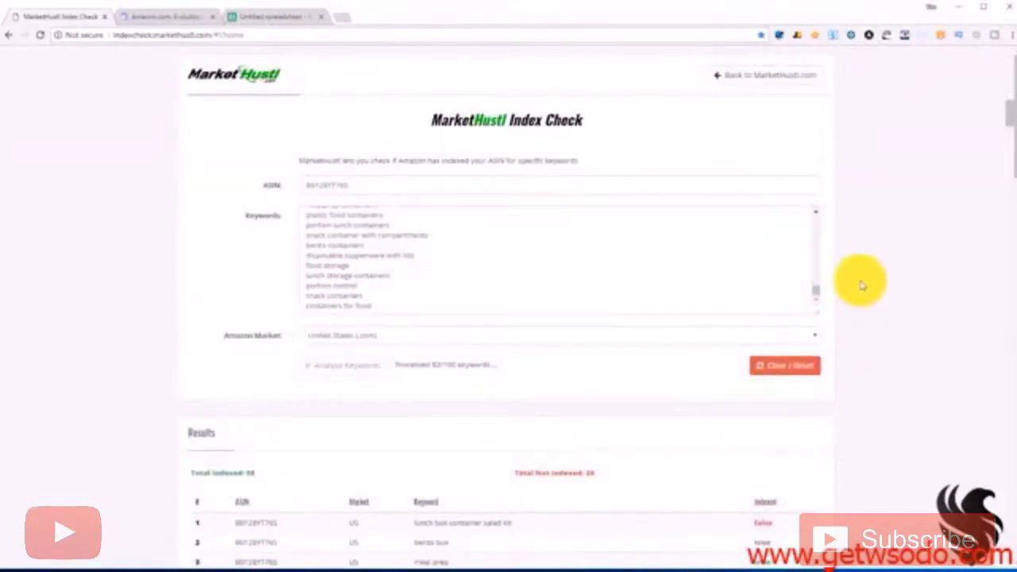